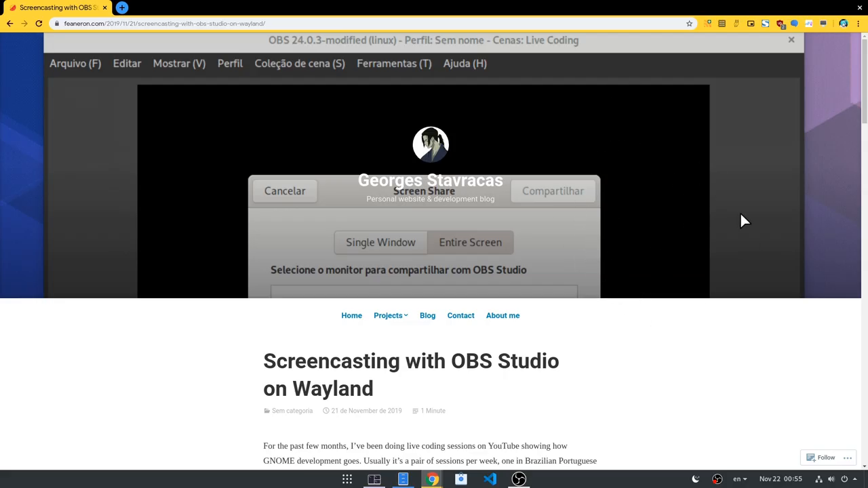
# - Bring up the Add Source menu from the + button under Sources
pyautogui.scroll(-3)
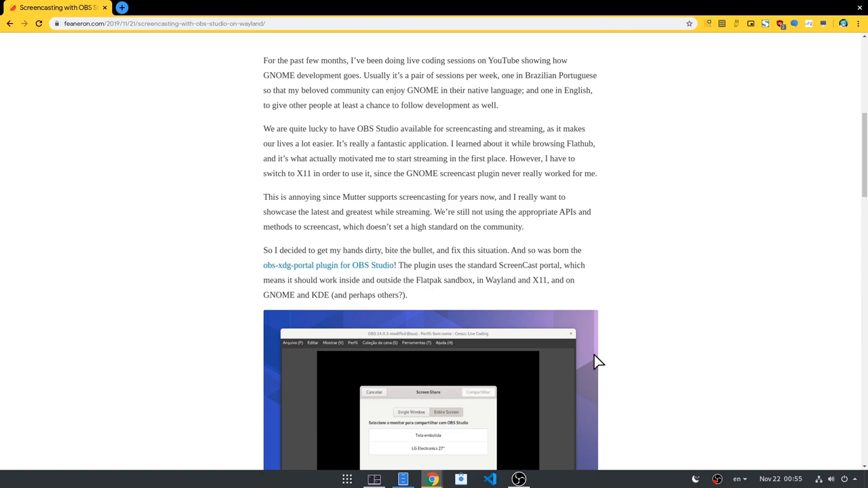
pyautogui.scroll(-3)
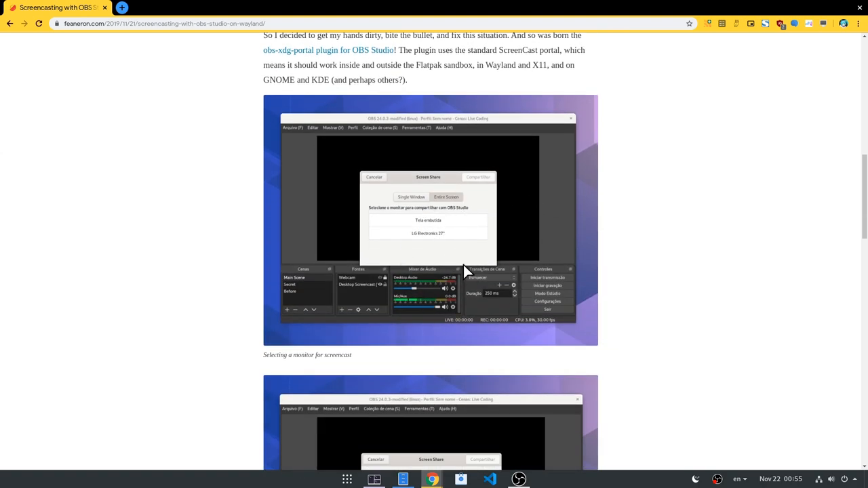
pyautogui.scroll(-3)
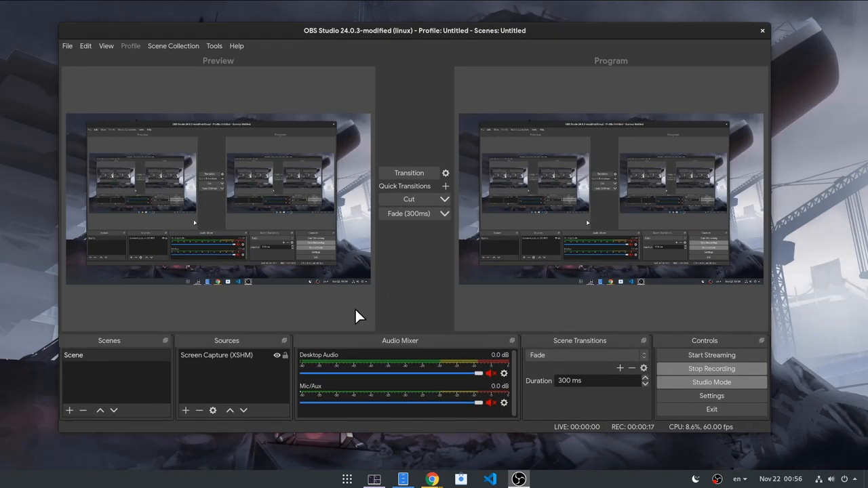
pyautogui.click(184, 409)
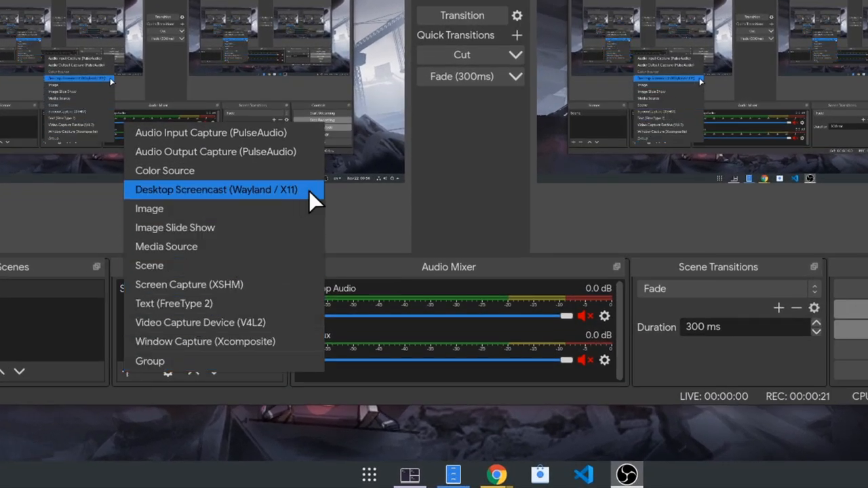
# - Create a new Desktop Screencast (Wayland / X11) source with the default name, made visible
pyautogui.click(217, 190)
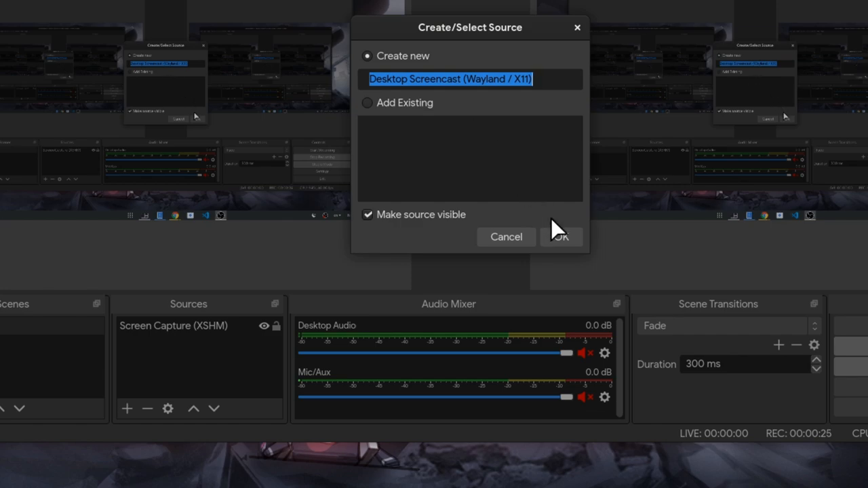
pyautogui.click(366, 103)
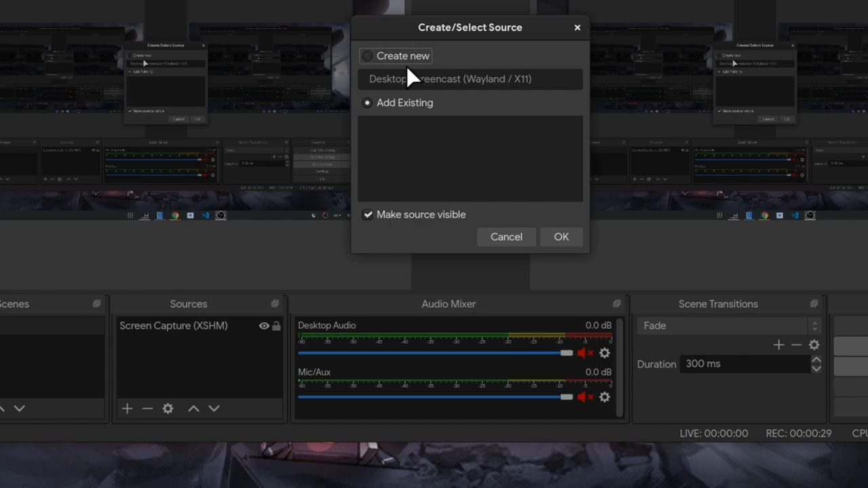
pyautogui.click(562, 236)
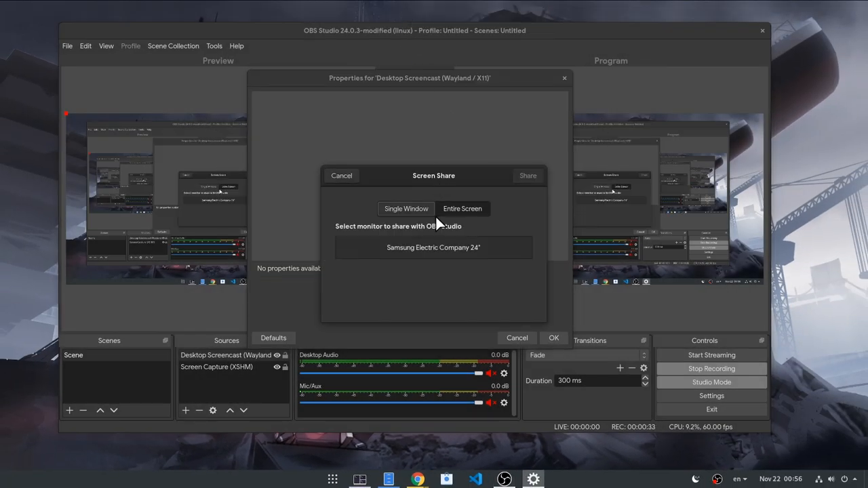
# - Share the Entire Screen for the screencast source, confirm its properties, then bring the Tilix terminal forward
pyautogui.click(406, 209)
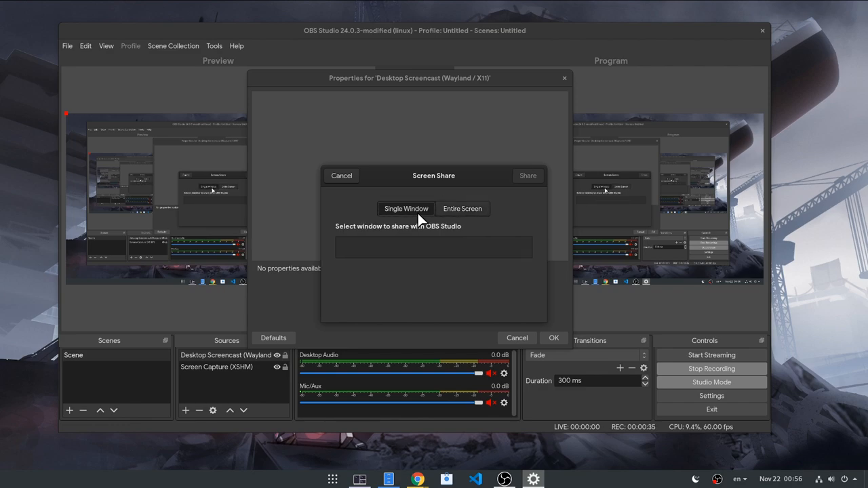
pyautogui.click(463, 208)
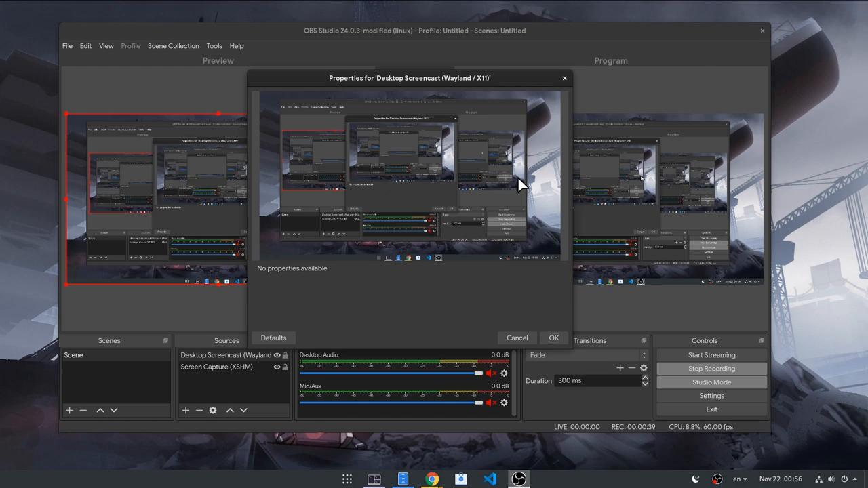
pyautogui.click(554, 338)
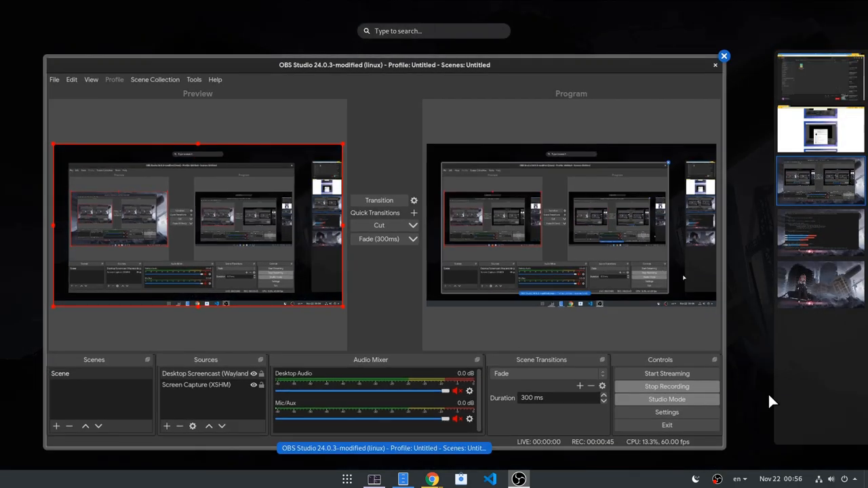
pyautogui.click(375, 480)
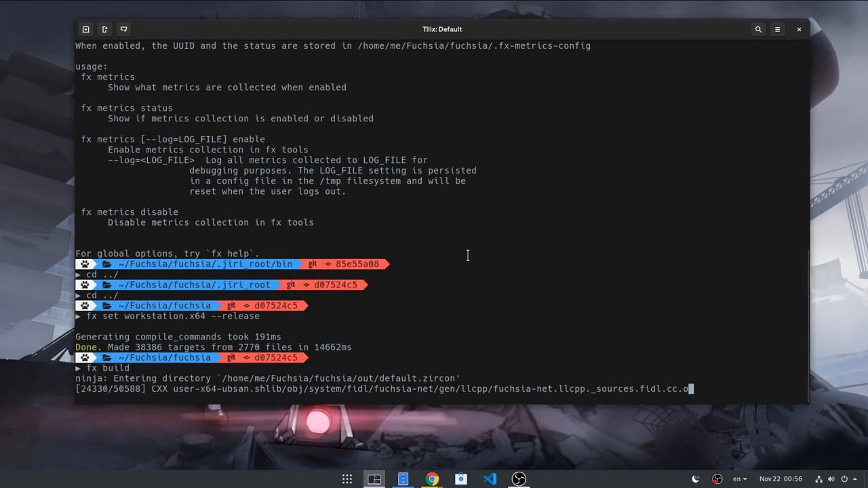